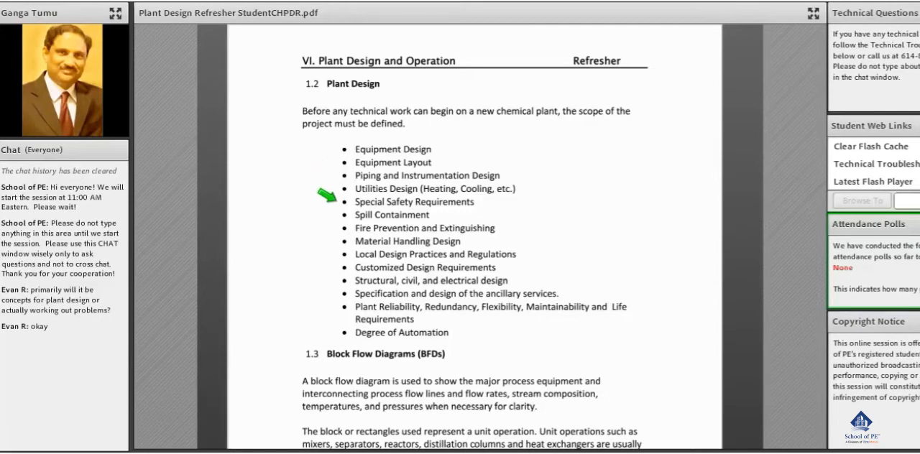
pyautogui.moveTo(341, 208)
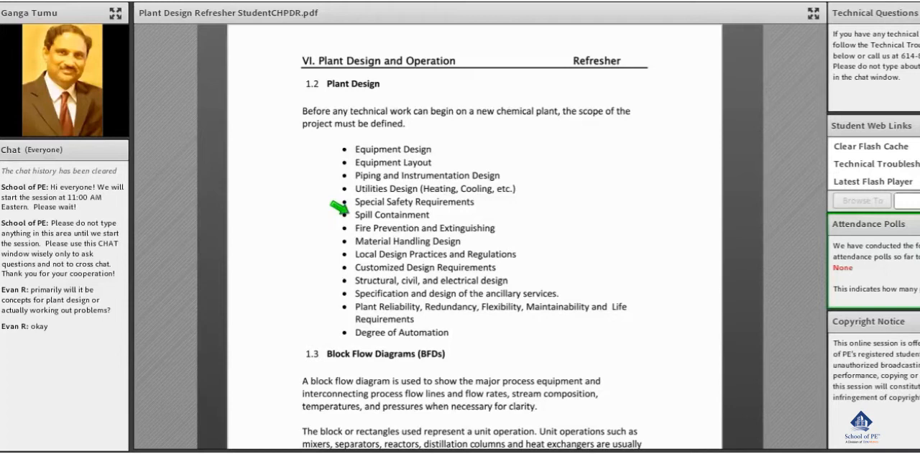
pyautogui.moveTo(319, 300)
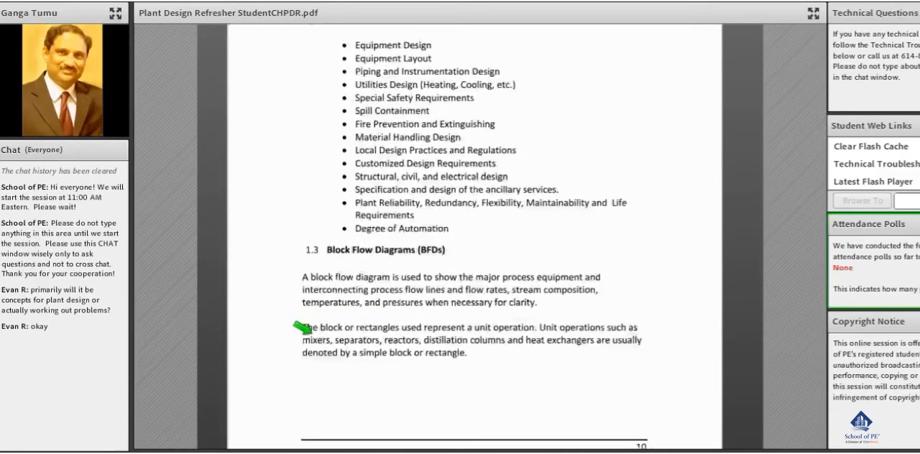
# Scroll the PDF to page 11's block flow diagram of the complete chemical complex.
pyautogui.scroll(-3)
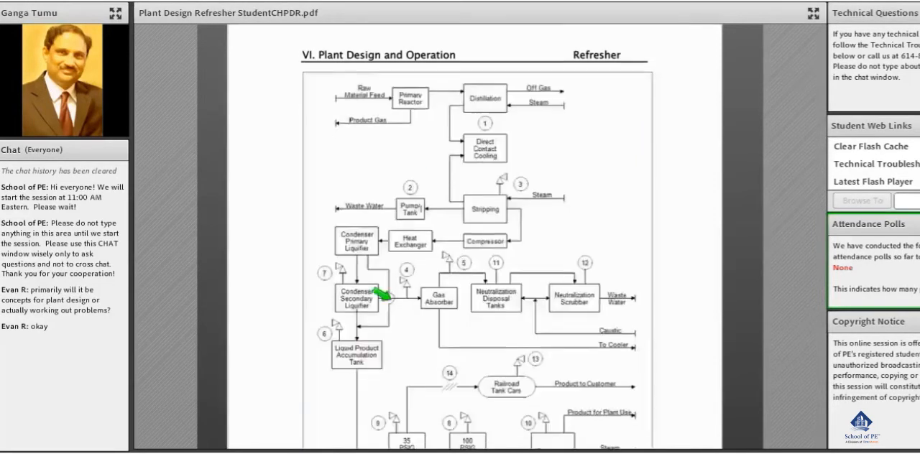
# Scroll down to section 1.4, showing the PFD component list and example reformer diagram.
pyautogui.scroll(-3)
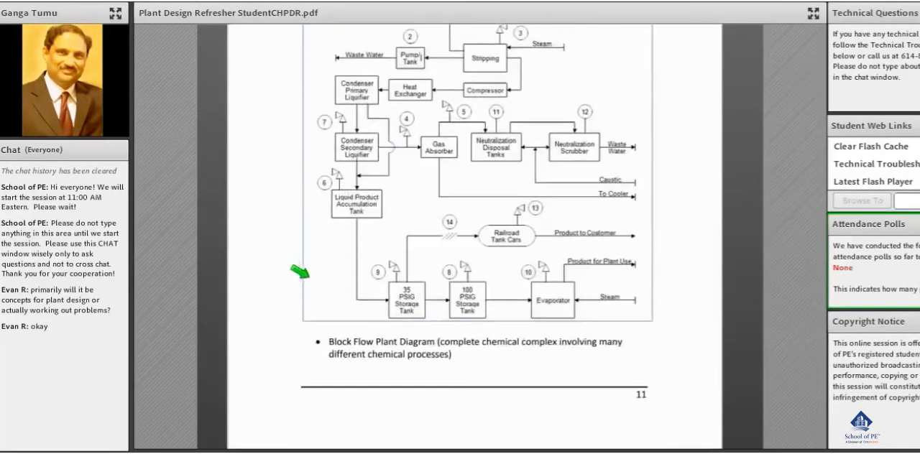
pyautogui.scroll(-3)
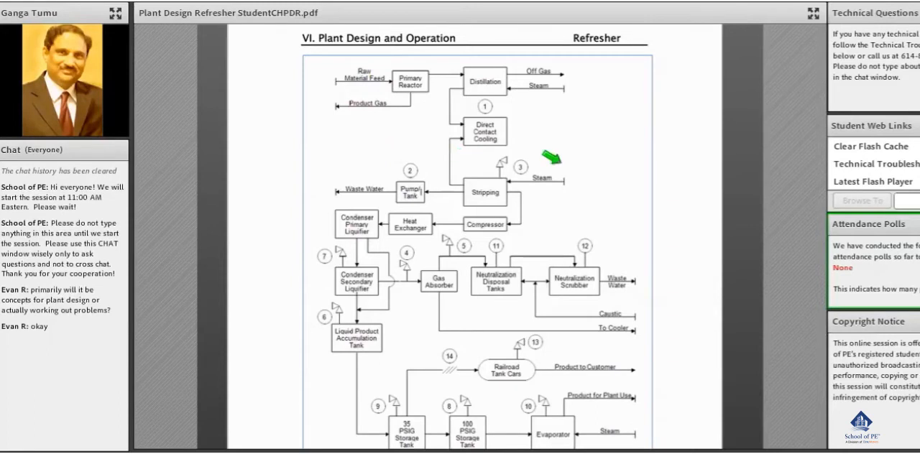
pyautogui.scroll(-3)
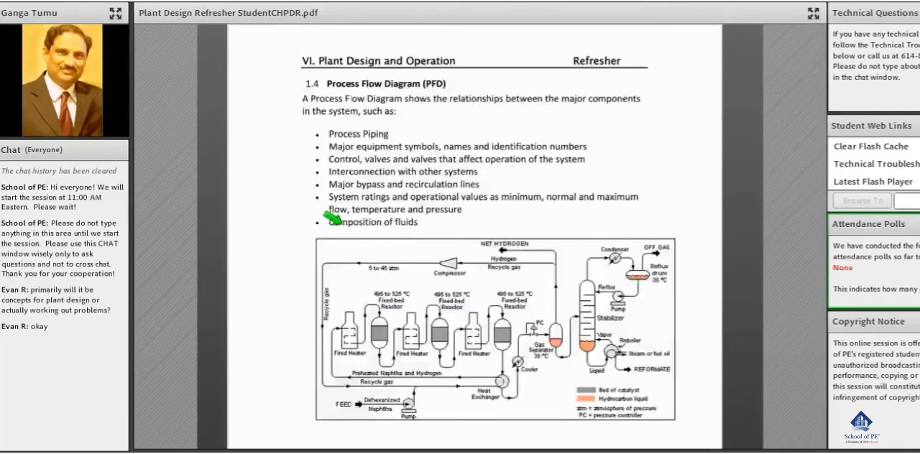
pyautogui.moveTo(266, 74)
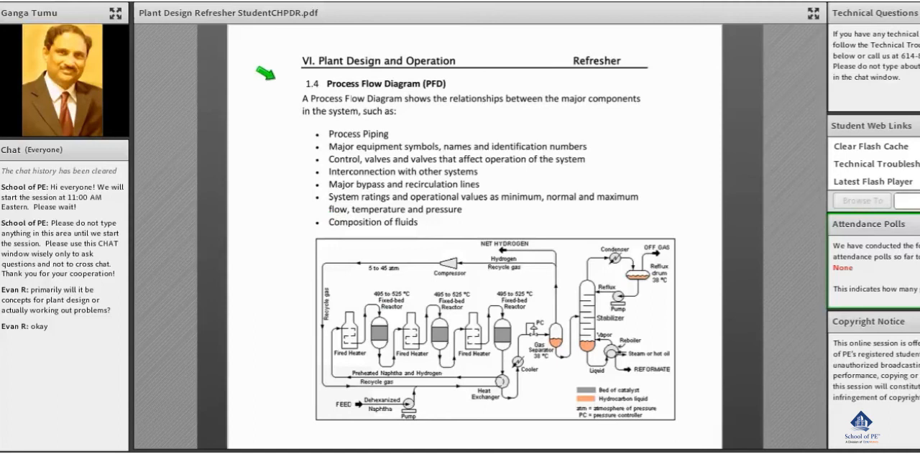
# Scroll past the example PFD to section 1.5 Piping & Instrumentation Diagrams on page 12.
pyautogui.moveTo(266, 73); pyautogui.dragTo(278, 181)
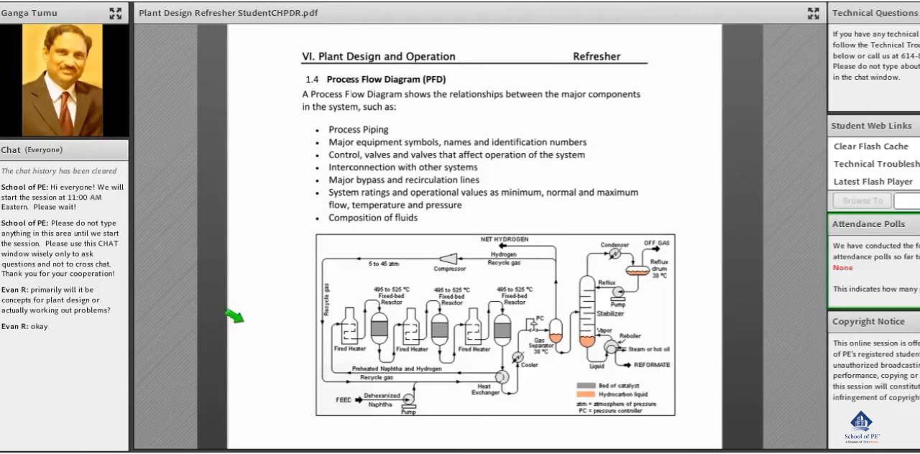
pyautogui.scroll(-3)
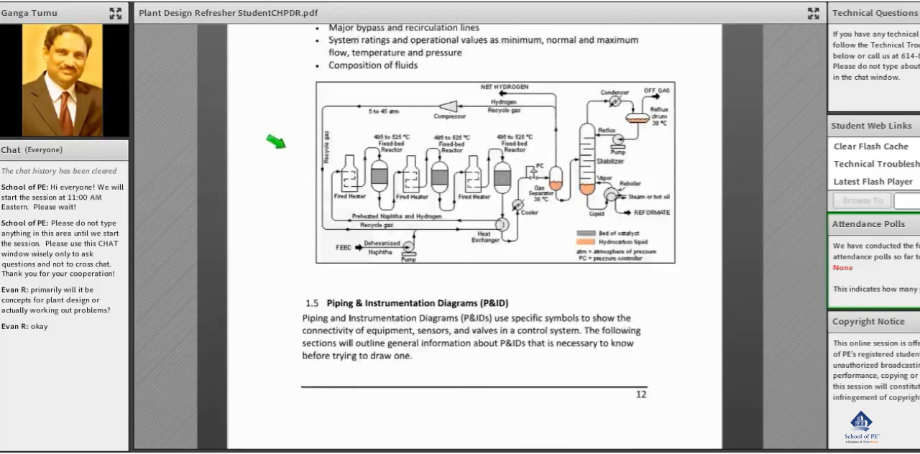
pyautogui.moveTo(277, 295)
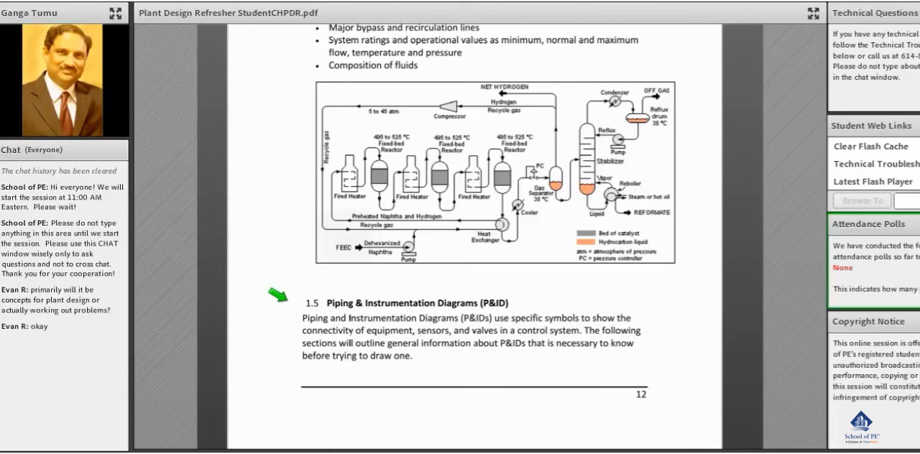
pyautogui.scroll(-3)
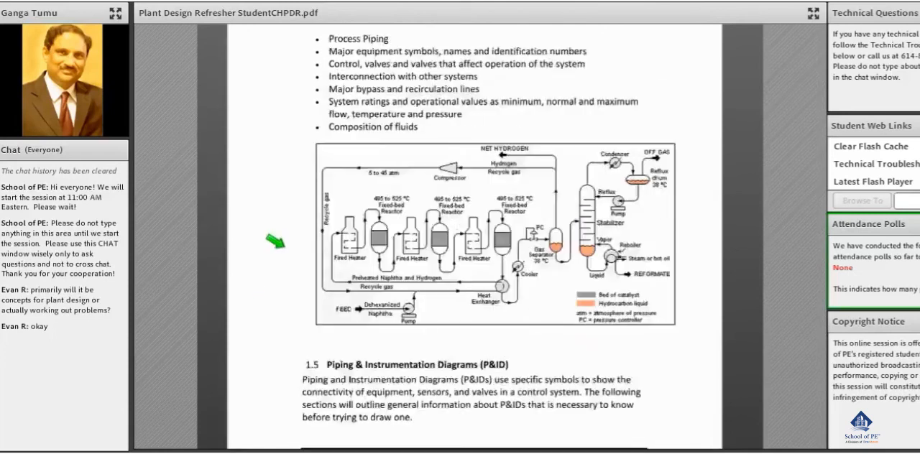
pyautogui.scroll(-3)
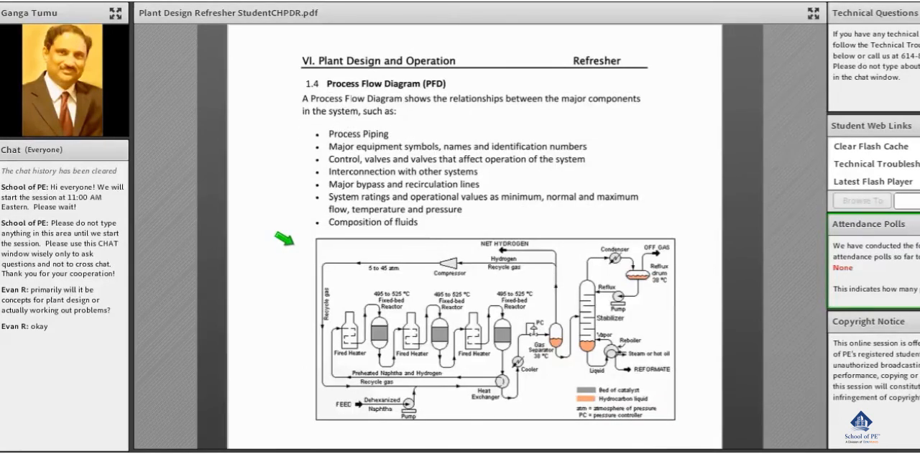
pyautogui.scroll(-3)
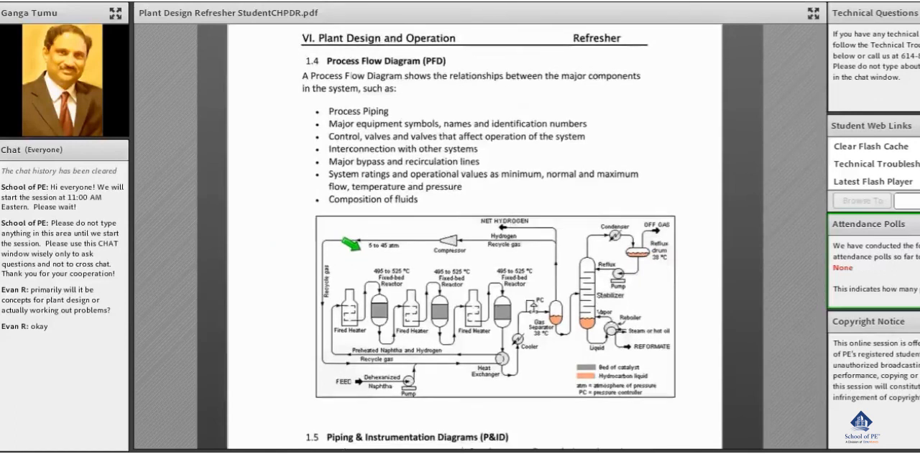
pyautogui.scroll(-3)
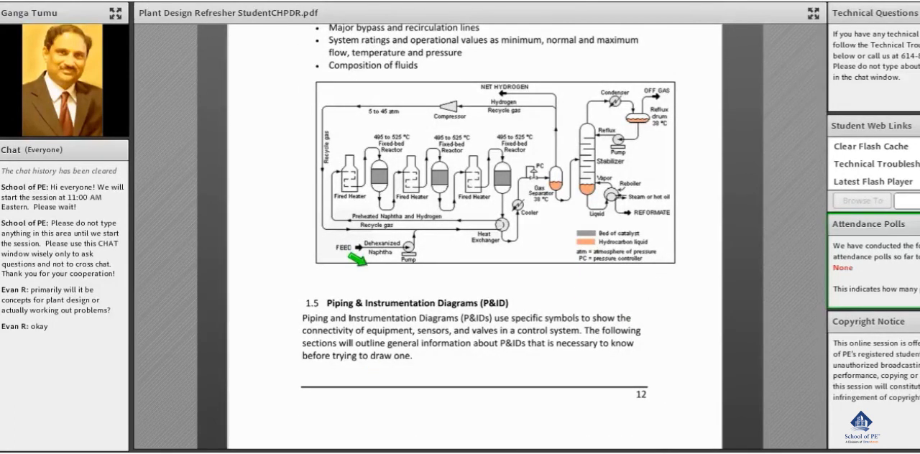
pyautogui.moveTo(273, 322)
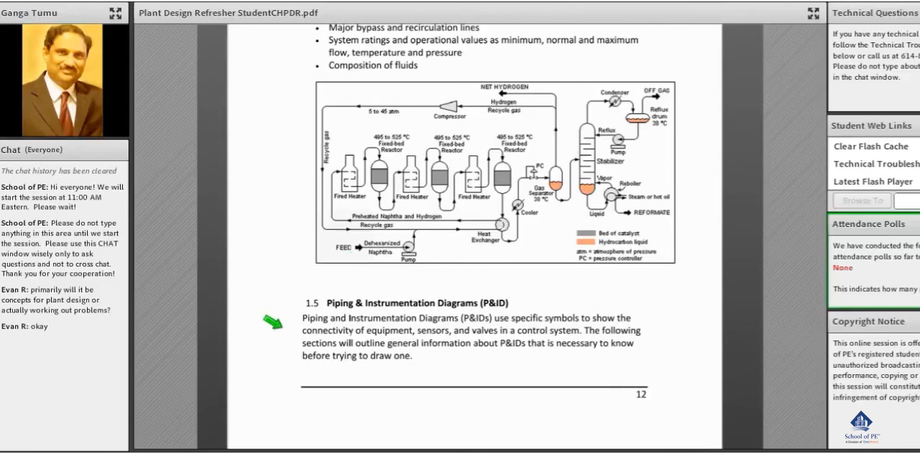